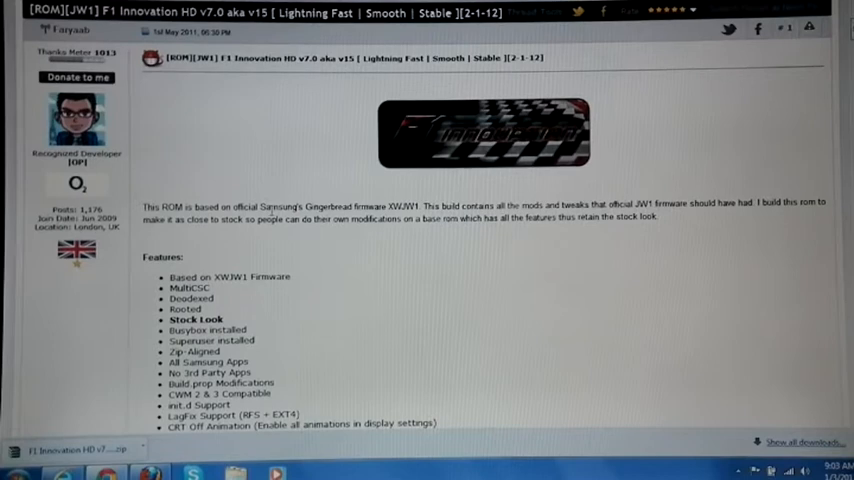
scroll("down", 3)
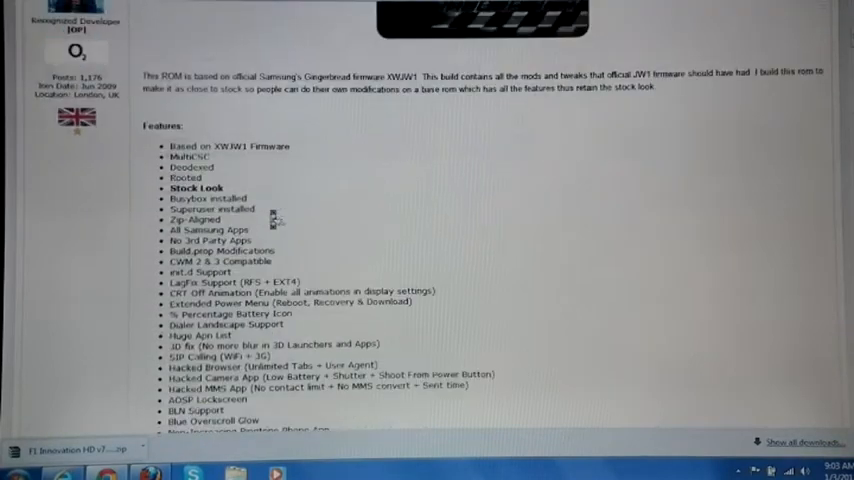
scroll("down", 3)
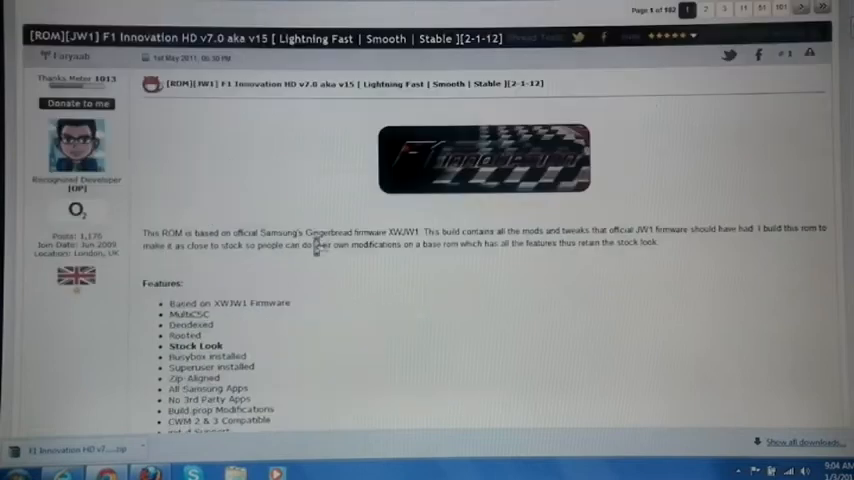
scroll("down", 3)
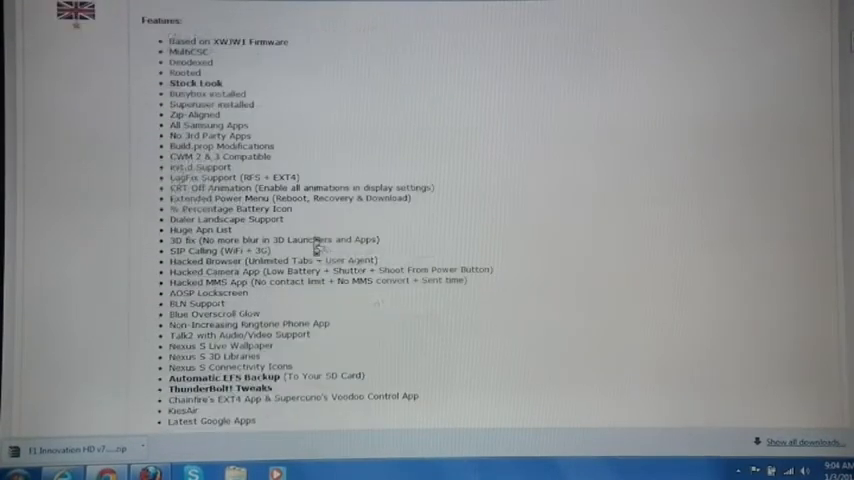
scroll("down", 3)
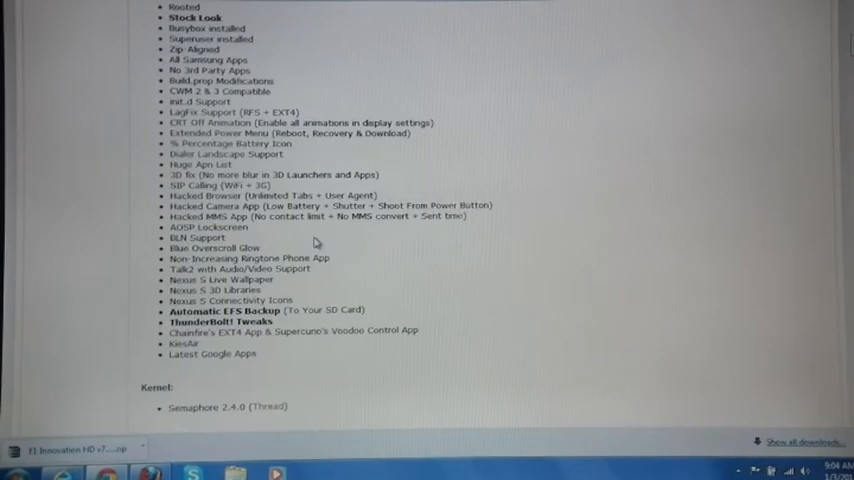